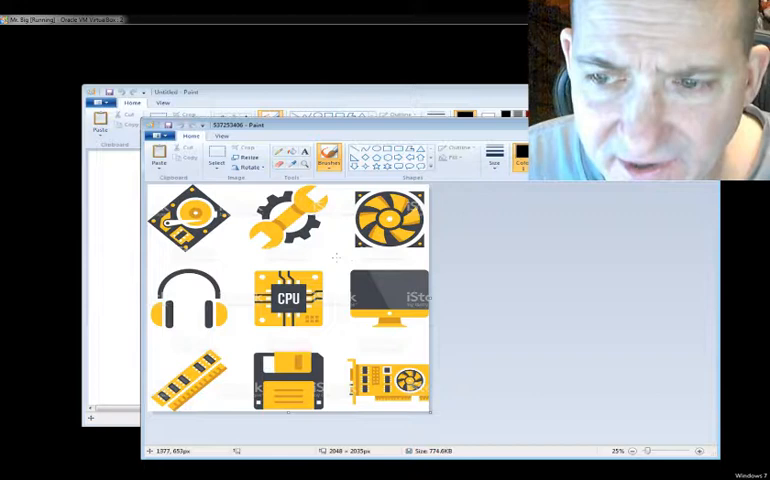
- Cover the watermark on the monitor's screen with a clean dark grey patch
{"action": "left_click_drag", "start_coordinate": [330, 258], "coordinate": [368, 330]}
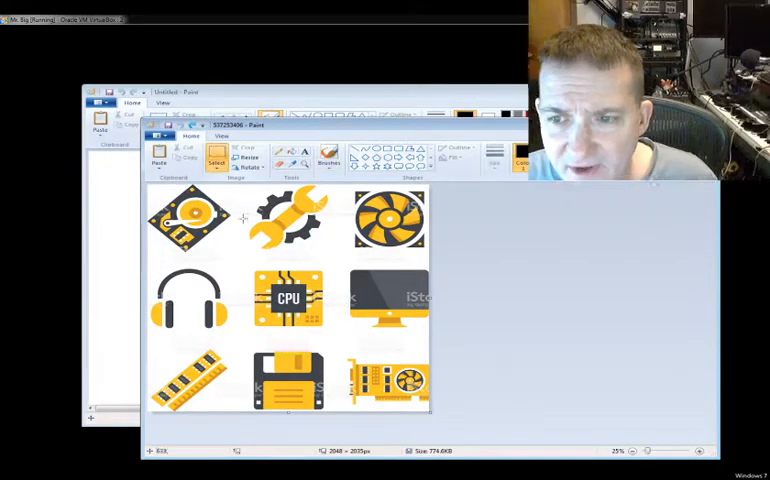
{"action": "left_click_drag", "start_coordinate": [348, 268], "coordinate": [390, 336]}
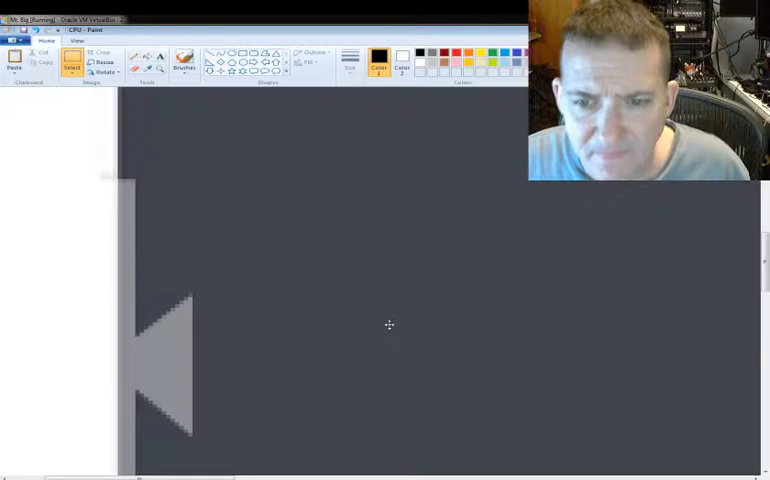
{"action": "left_click_drag", "start_coordinate": [192, 158], "coordinate": [658, 470]}
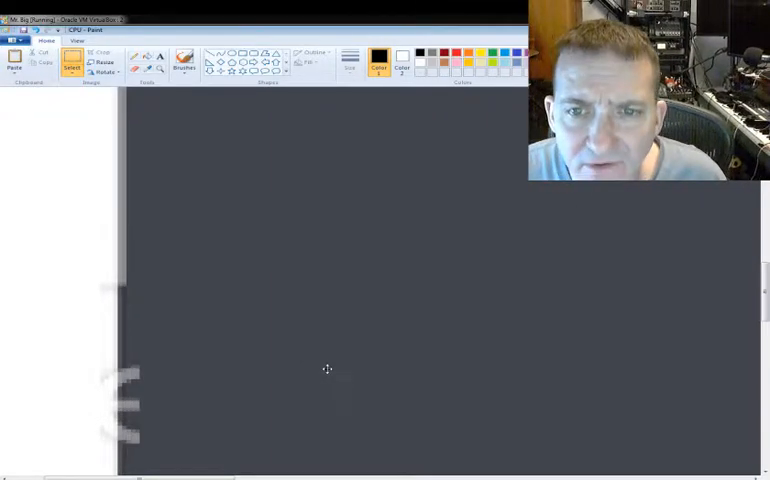
{"action": "mouse_move", "coordinate": [314, 372]}
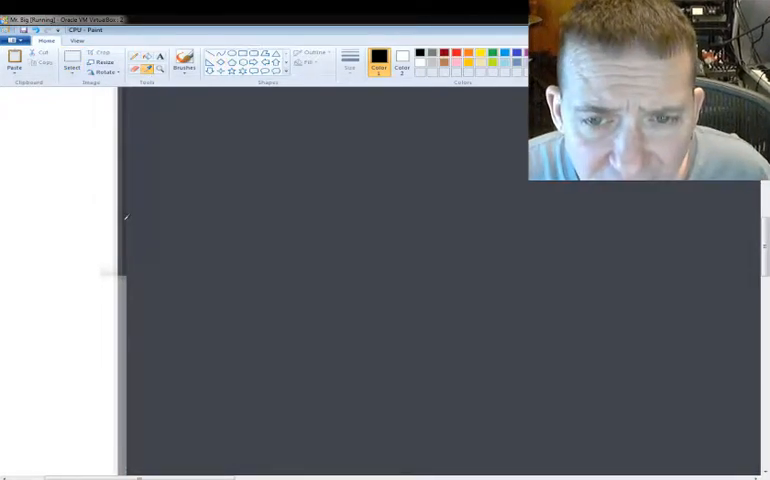
{"action": "left_click", "coordinate": [184, 58]}
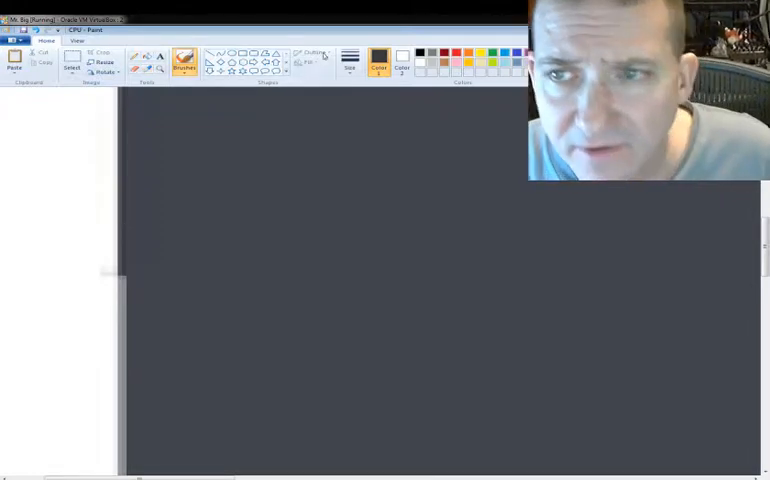
{"action": "left_click", "coordinate": [348, 56]}
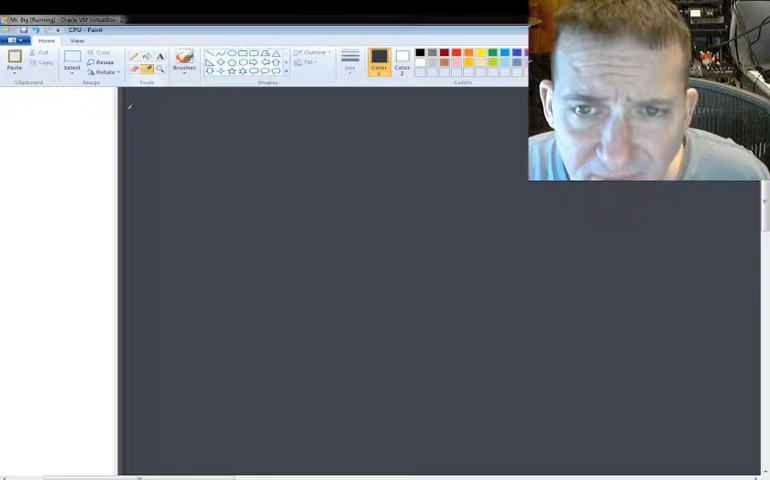
{"action": "left_click", "coordinate": [184, 58]}
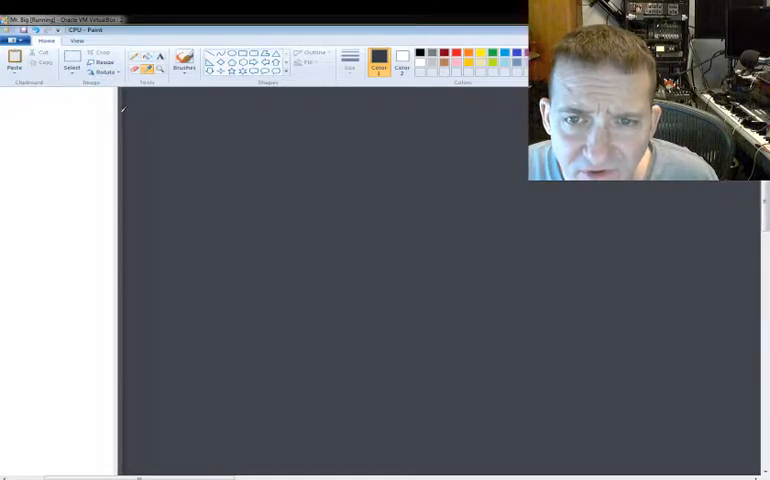
{"action": "left_click", "coordinate": [184, 62]}
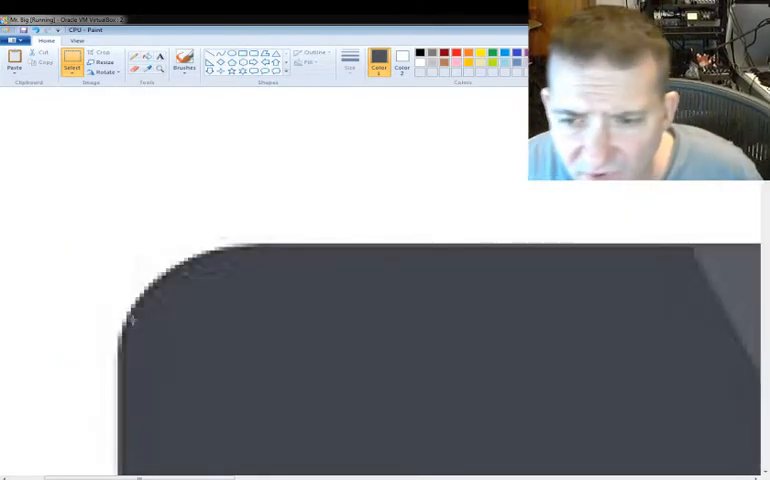
- Patch the 'iStock by Getty' lettering with a clean piece of the monitor's dark screen
{"action": "left_click_drag", "start_coordinate": [156, 212], "coordinate": [304, 240]}
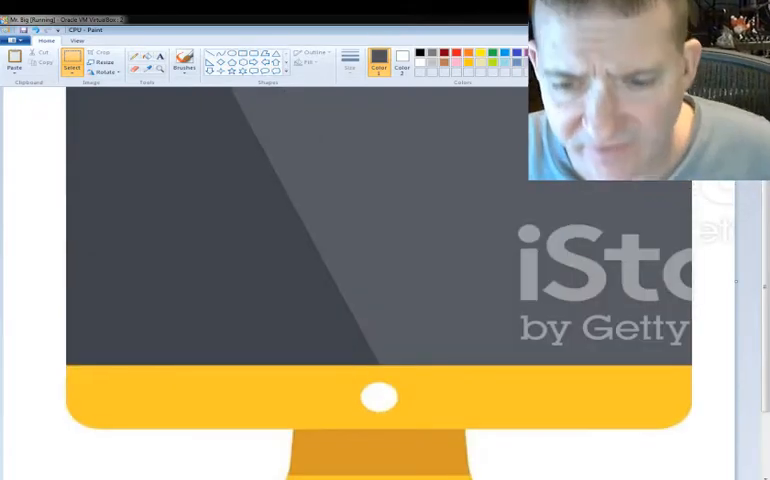
{"action": "scroll", "scroll_direction": "down", "scroll_amount": 3}
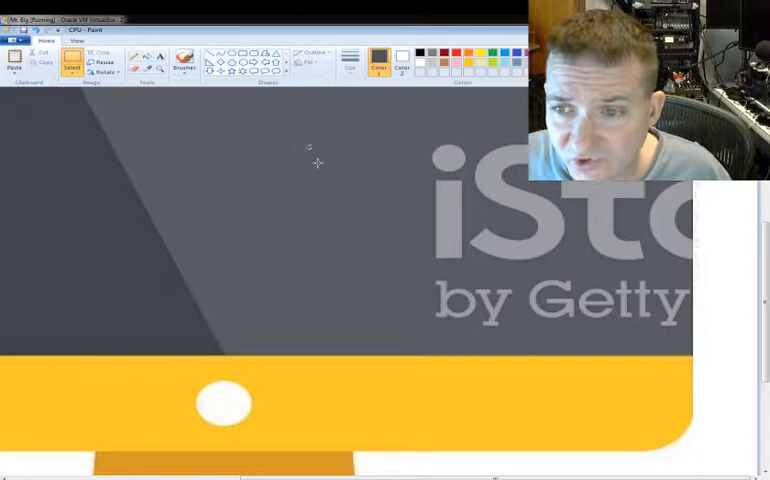
{"action": "left_click_drag", "start_coordinate": [308, 148], "coordinate": [408, 336]}
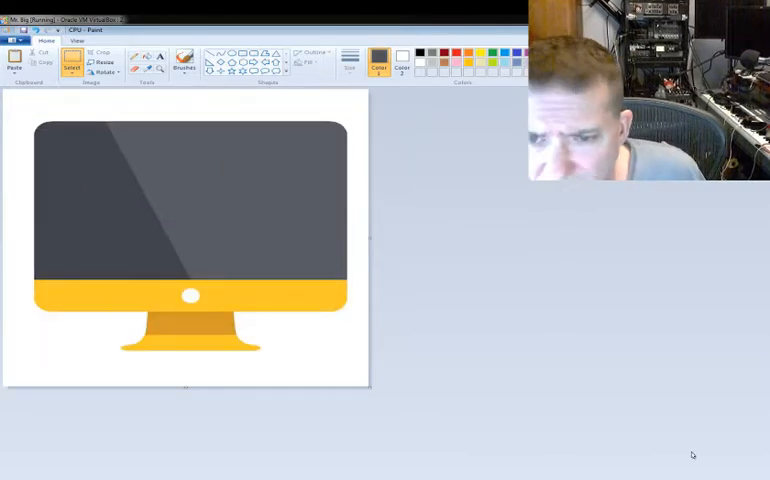
{"action": "mouse_move", "coordinate": [674, 440]}
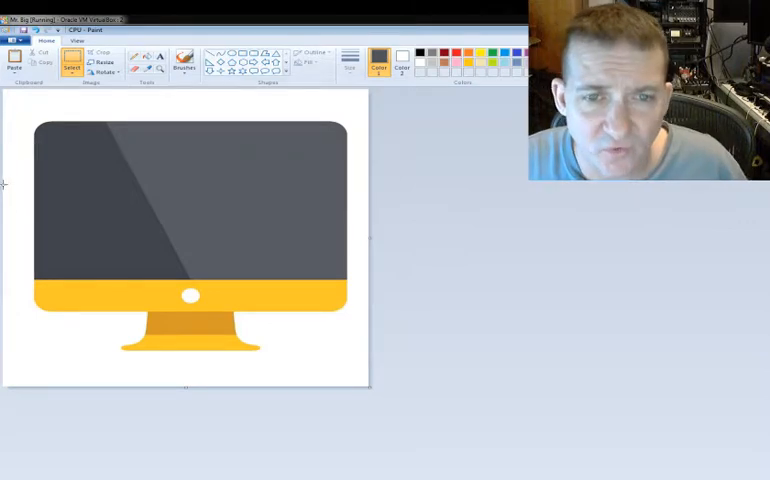
{"action": "mouse_move", "coordinate": [290, 198]}
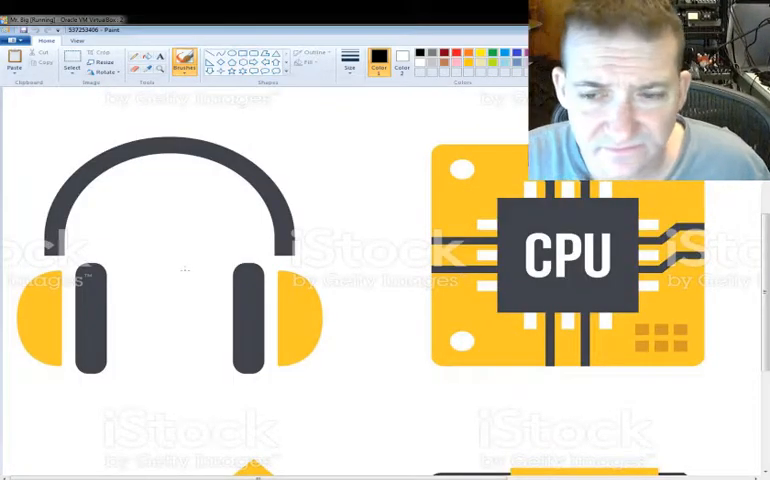
- Scroll down the sheet to the watermarked floppy disk icon
{"action": "scroll", "scroll_direction": "down", "scroll_amount": 3}
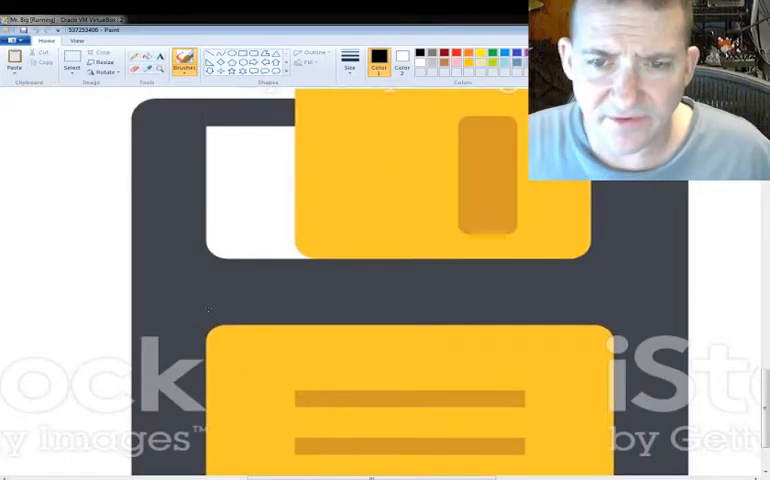
- Zoom out so the floppy disk and graphics card icons both show
{"action": "left_click", "coordinate": [72, 62]}
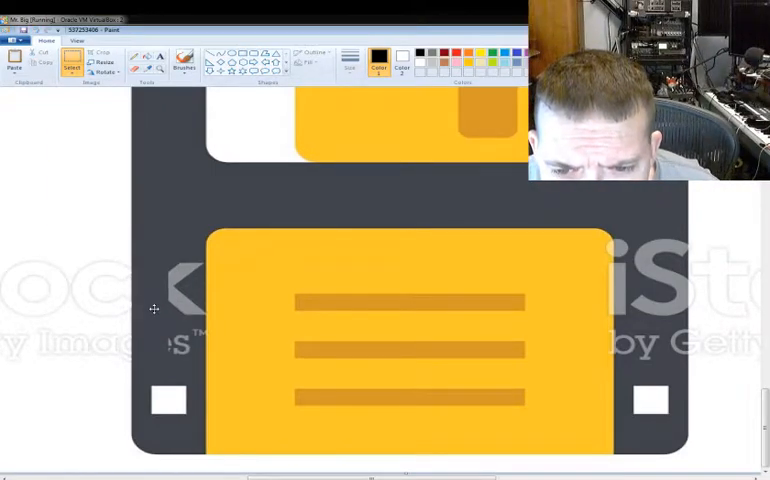
{"action": "left_click_drag", "start_coordinate": [132, 232], "coordinate": [168, 376]}
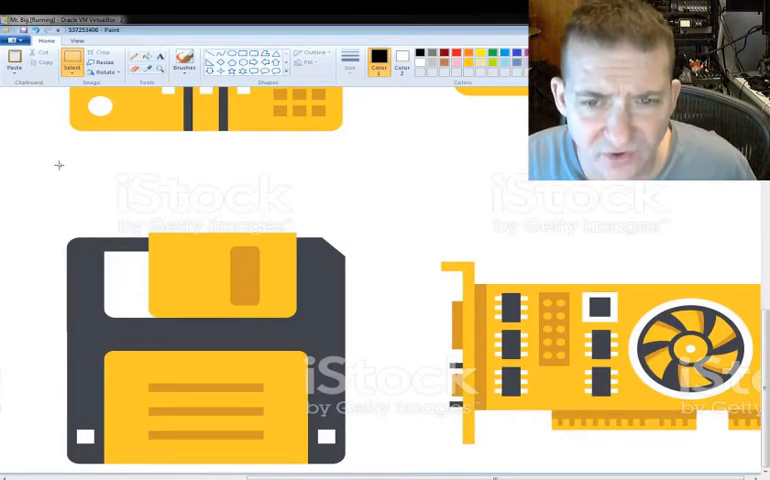
- Drag clean patches over the watermark areas on the floppy disk icon
{"action": "left_click_drag", "start_coordinate": [60, 164], "coordinate": [330, 236]}
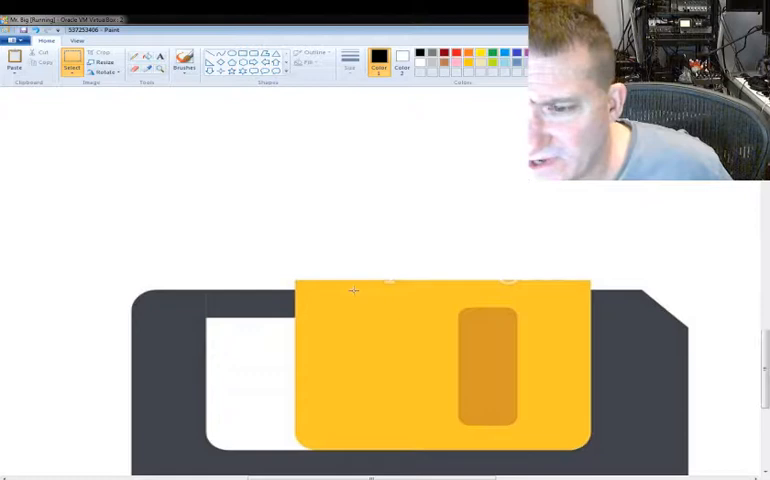
{"action": "left_click_drag", "start_coordinate": [356, 292], "coordinate": [518, 292]}
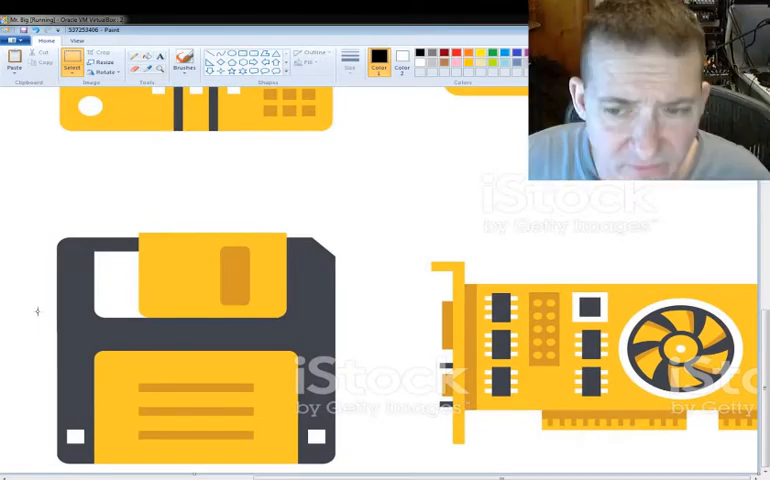
{"action": "mouse_move", "coordinate": [24, 220]}
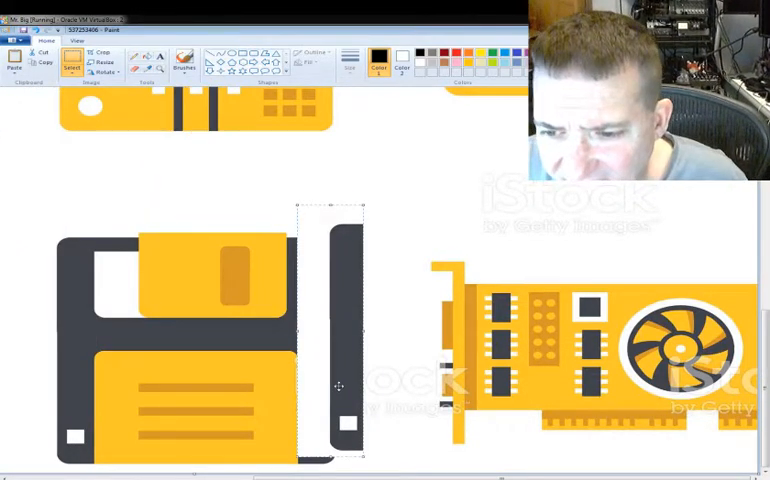
- Bring up the context options for the copied right-edge strip of the floppy
{"action": "right_click", "coordinate": [340, 388]}
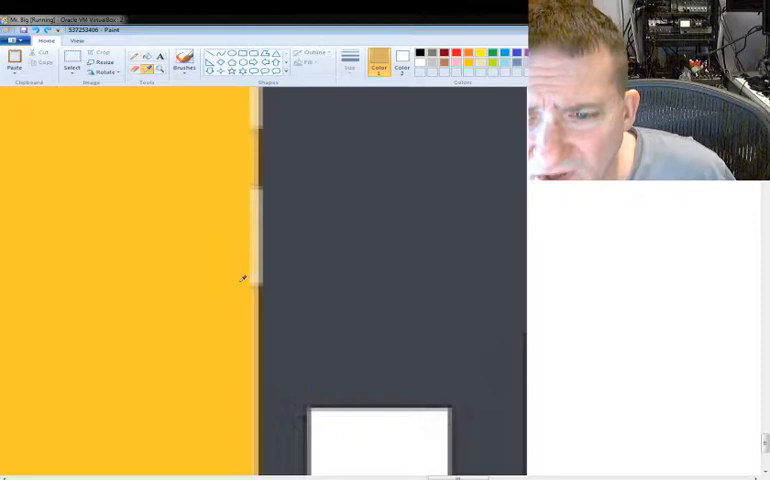
- Recolour stray light pixels where the yellow label meets the dark floppy body
{"action": "left_click", "coordinate": [184, 62]}
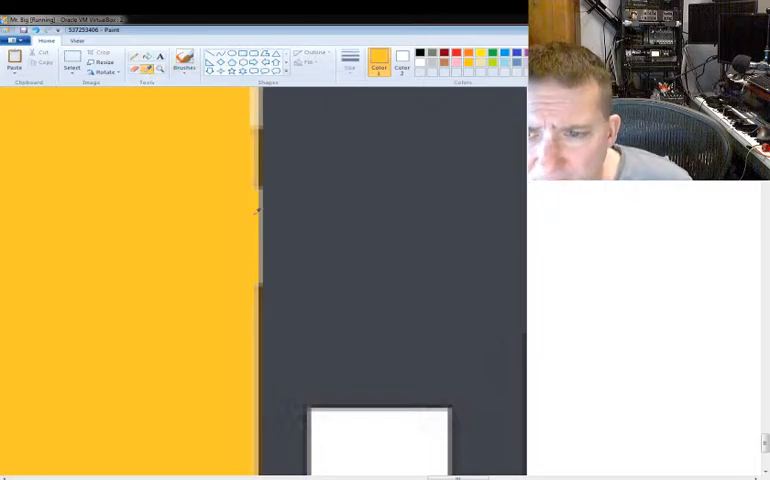
- Fill the last light streaks along the label edge with the matching colour
{"action": "left_click", "coordinate": [184, 60]}
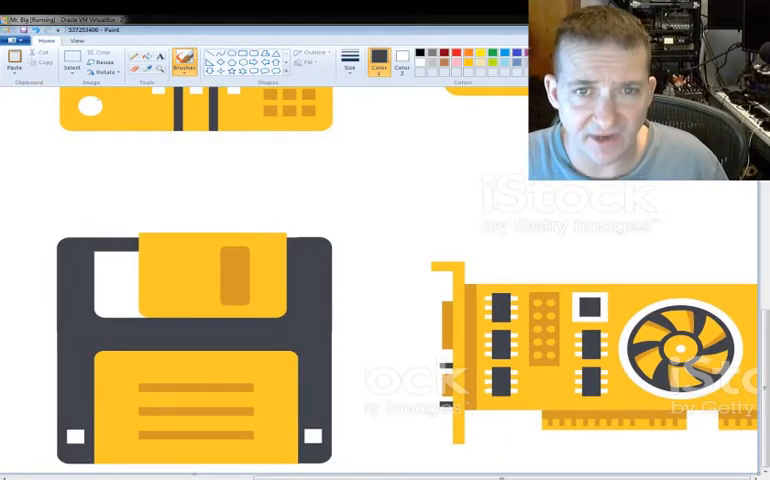
- Select the iStock watermark above the graphics card with a rectangle
{"action": "left_click", "coordinate": [68, 58]}
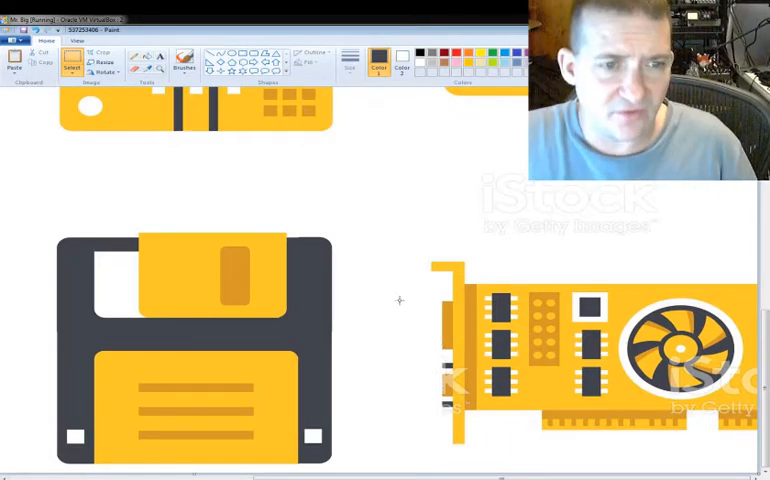
{"action": "left_click_drag", "start_coordinate": [452, 168], "coordinate": [720, 258]}
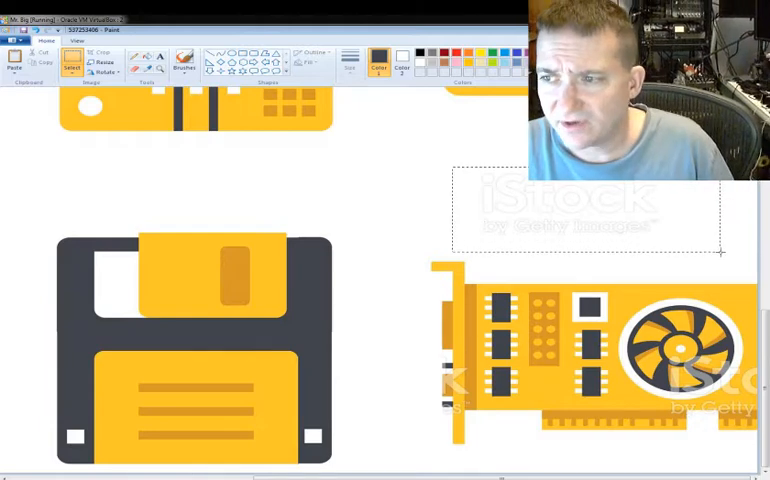